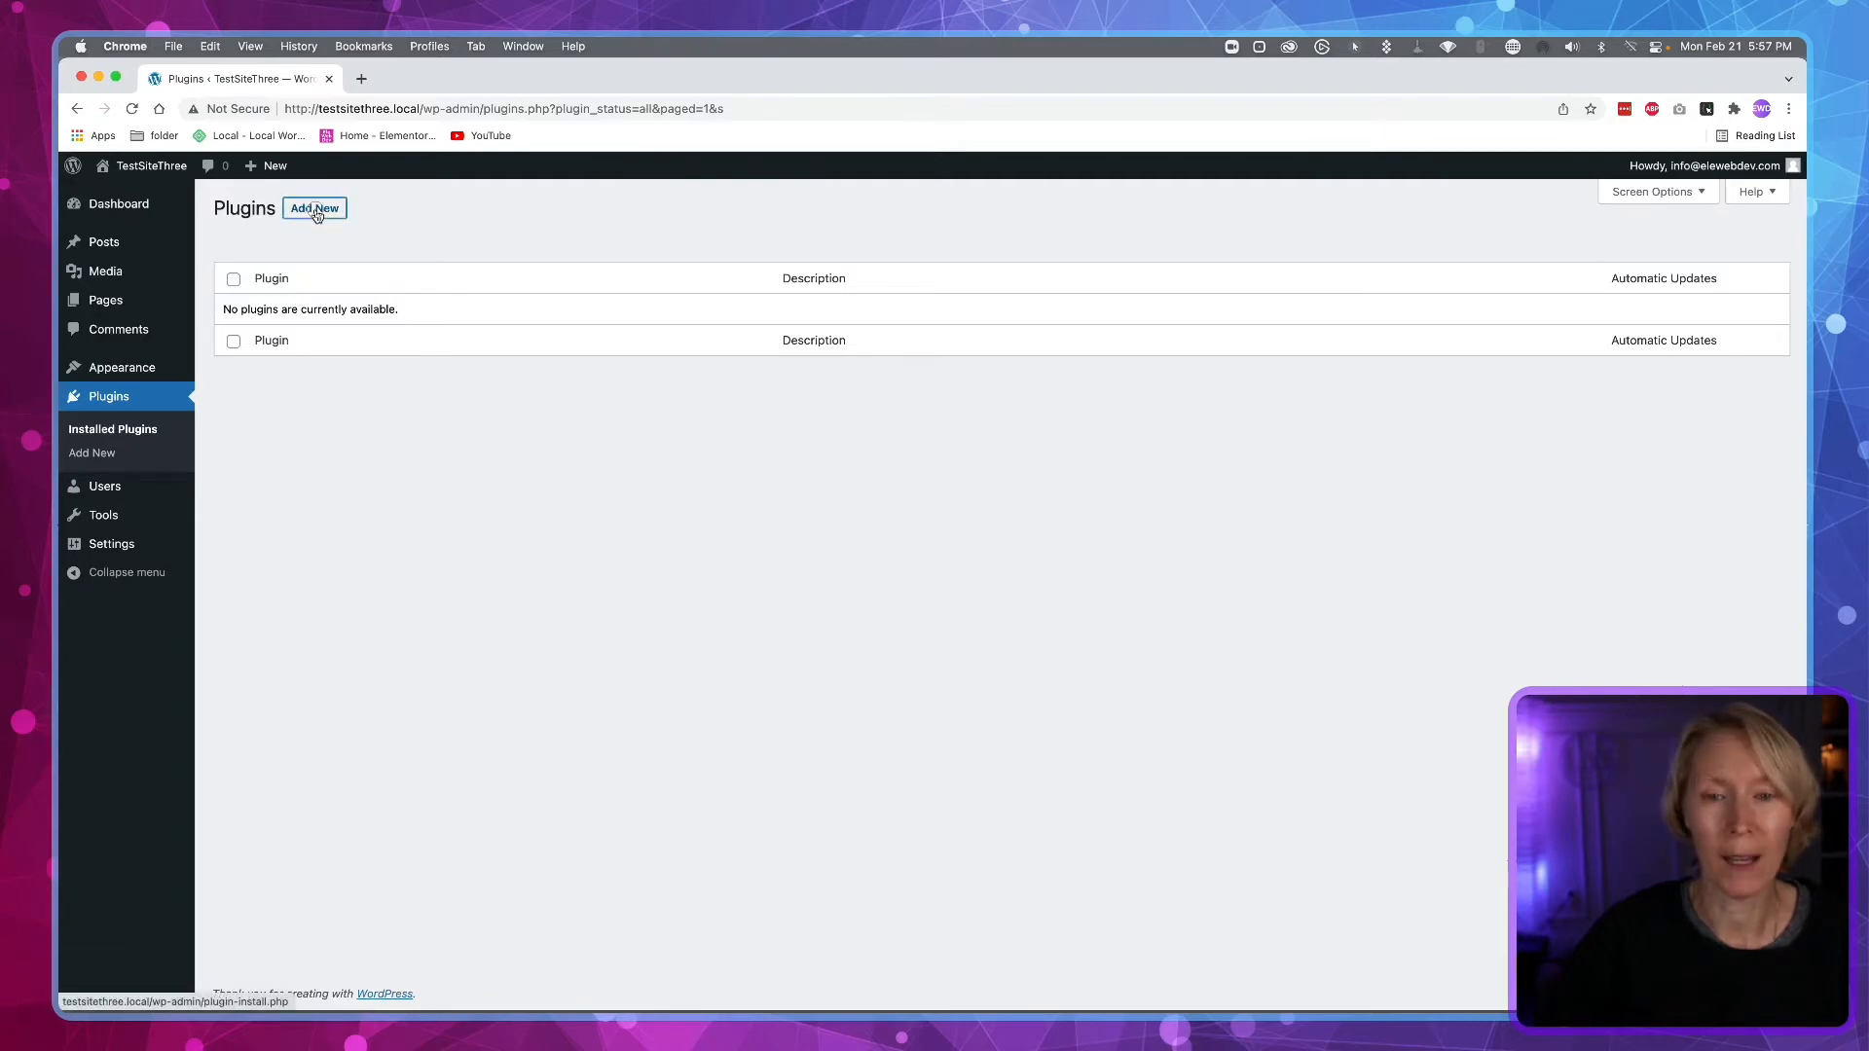
Step: Search the plugin directory for 'gutenberg' from the Add New Plugins page
left_click(313, 207)
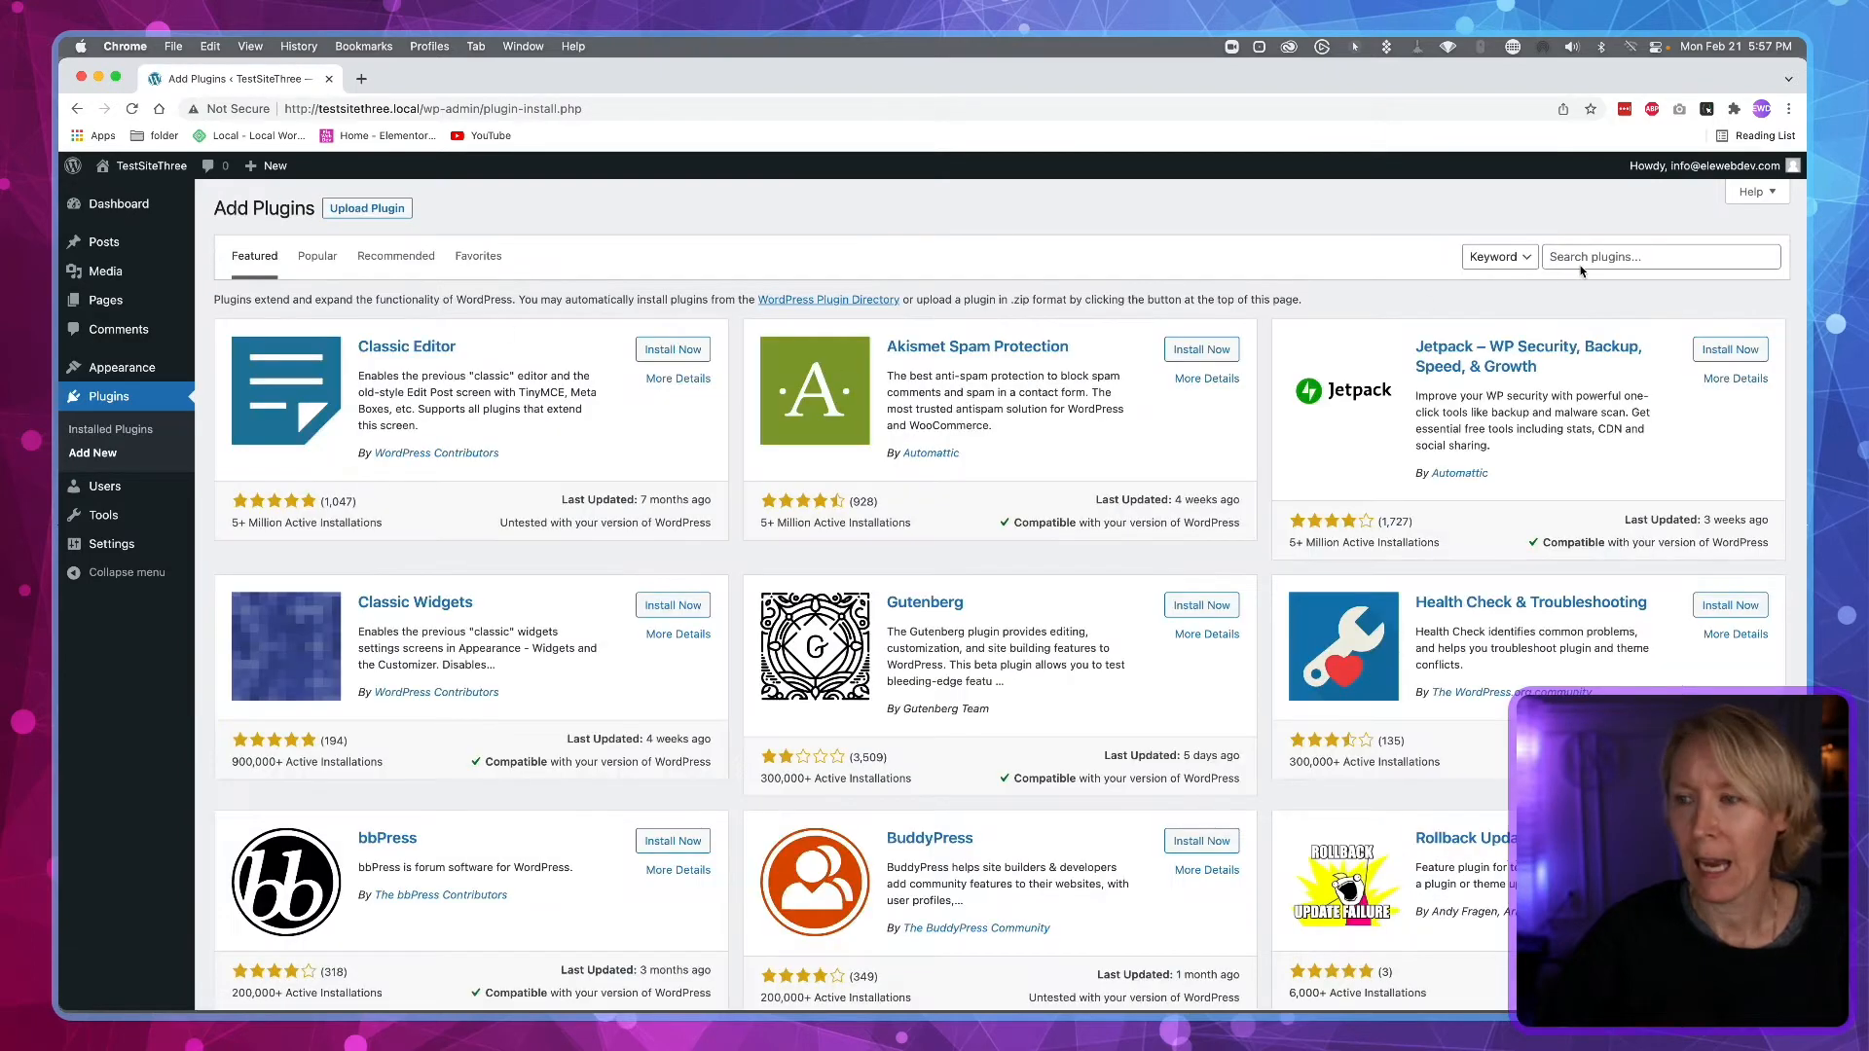
left_click(1660, 256)
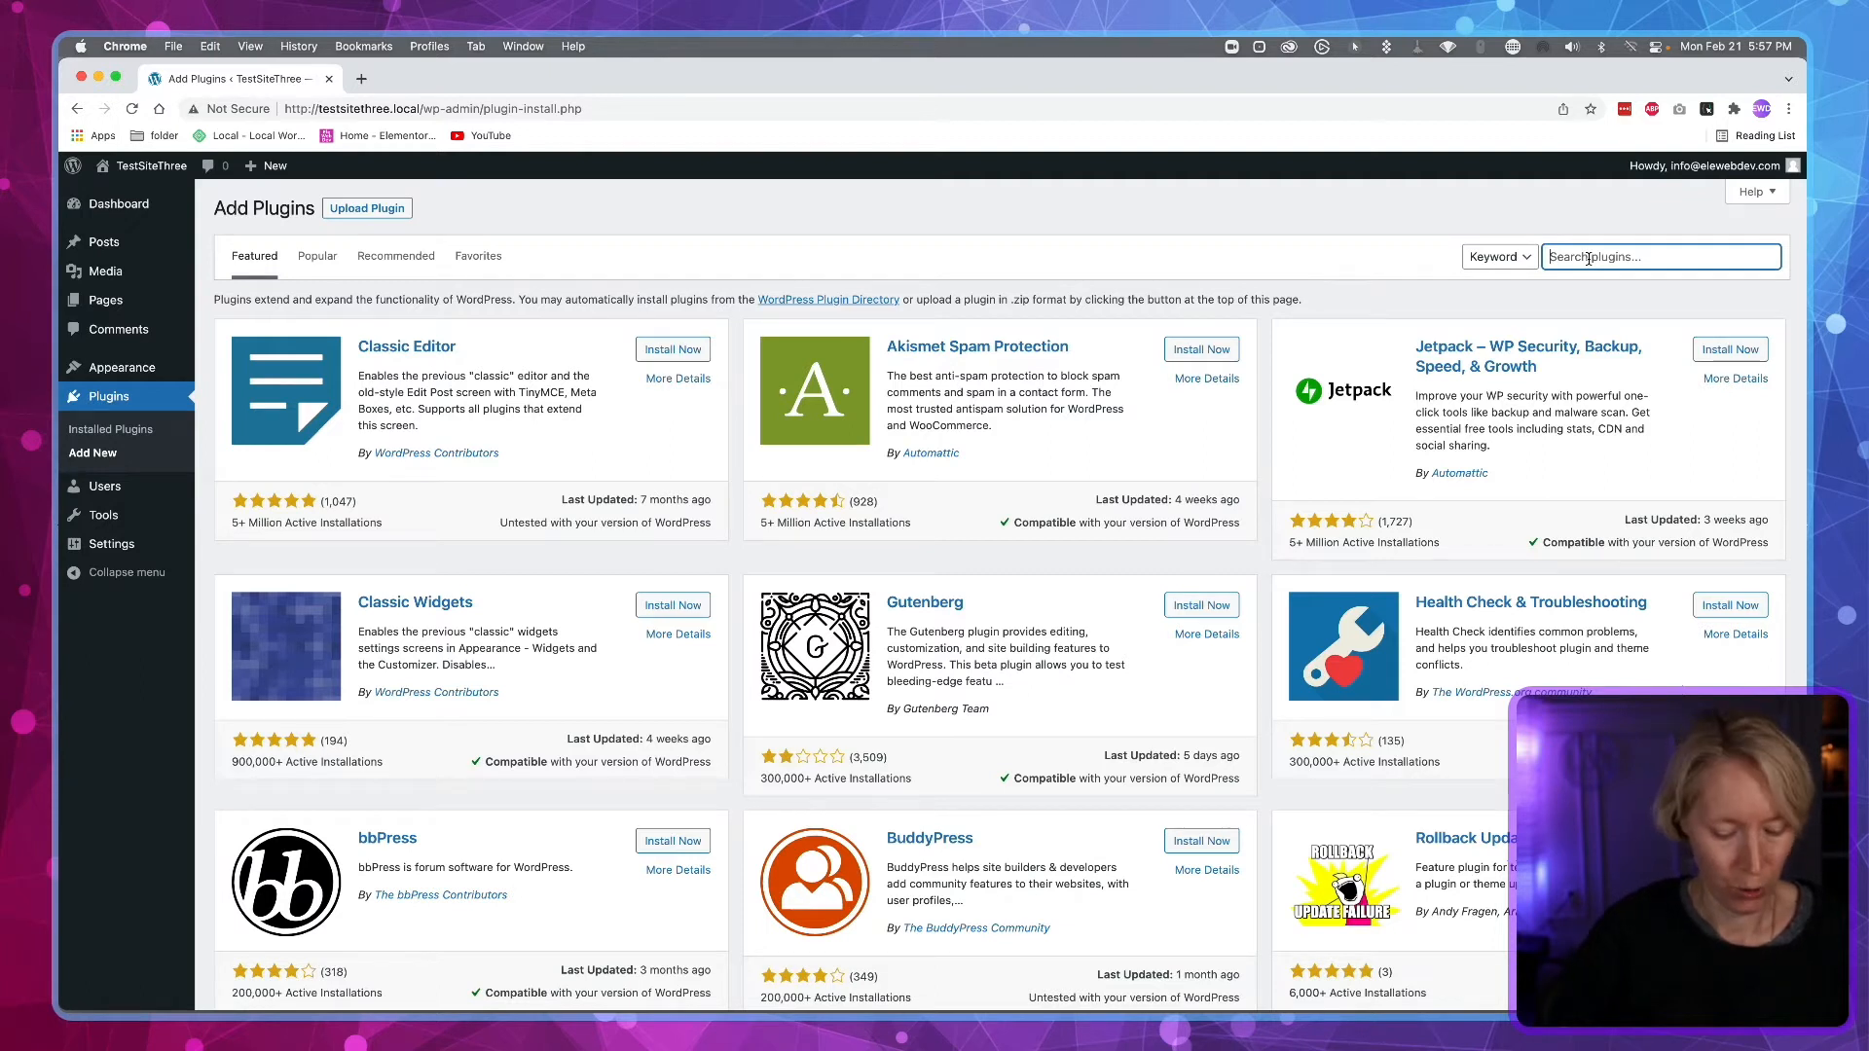
type("gutenberg")
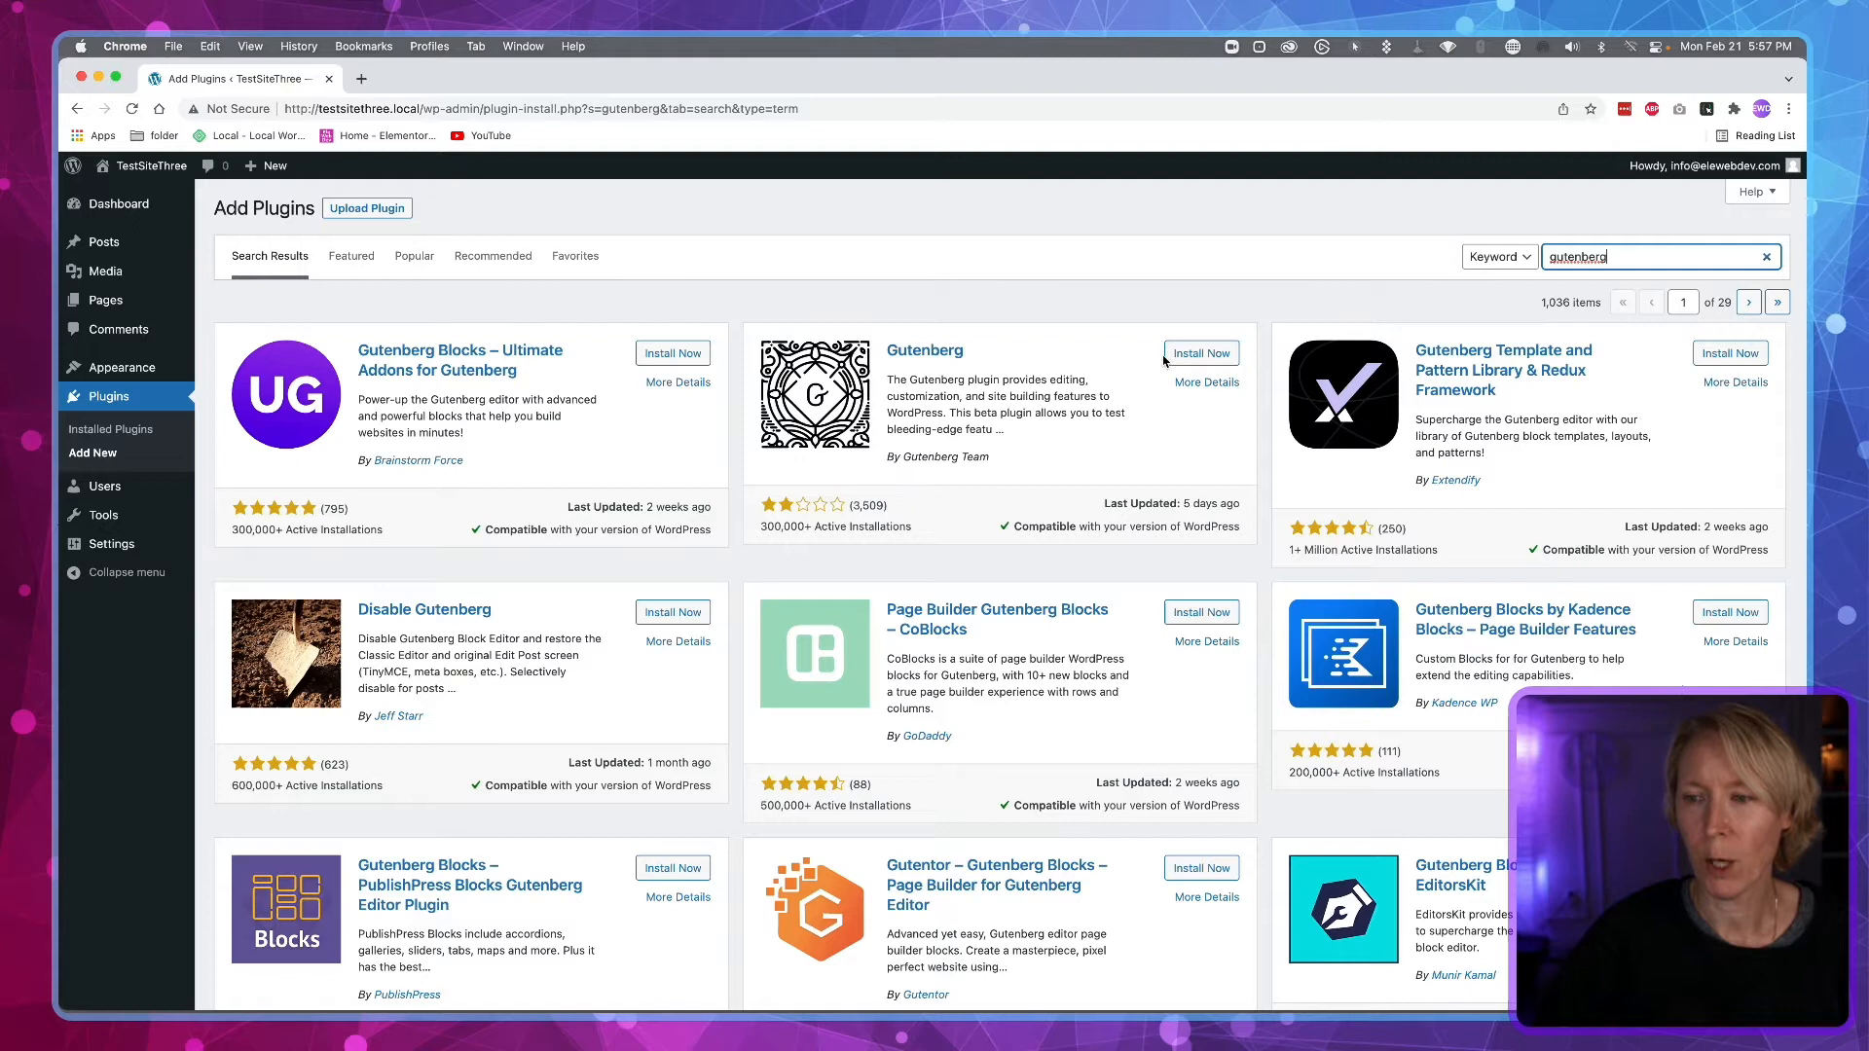
Step: Install the Gutenberg plugin from its search result card and activate it
left_click(1201, 352)
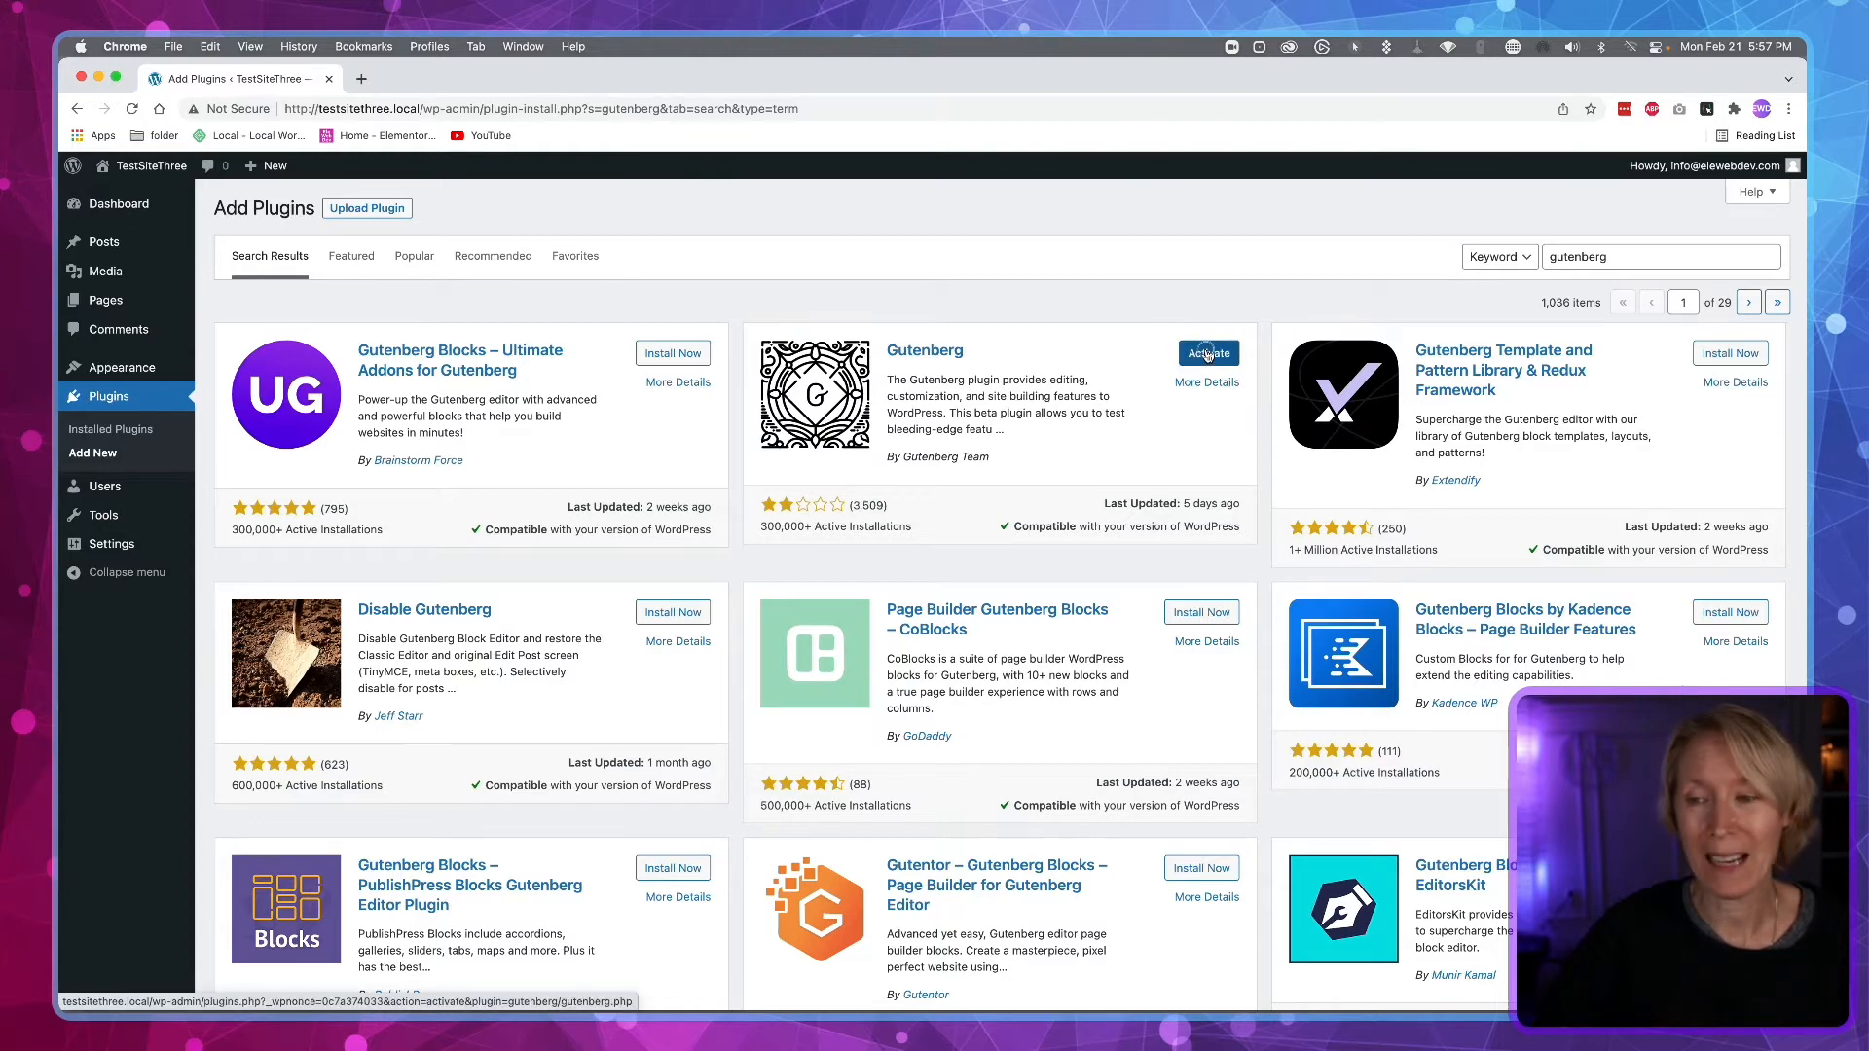
left_click(1207, 353)
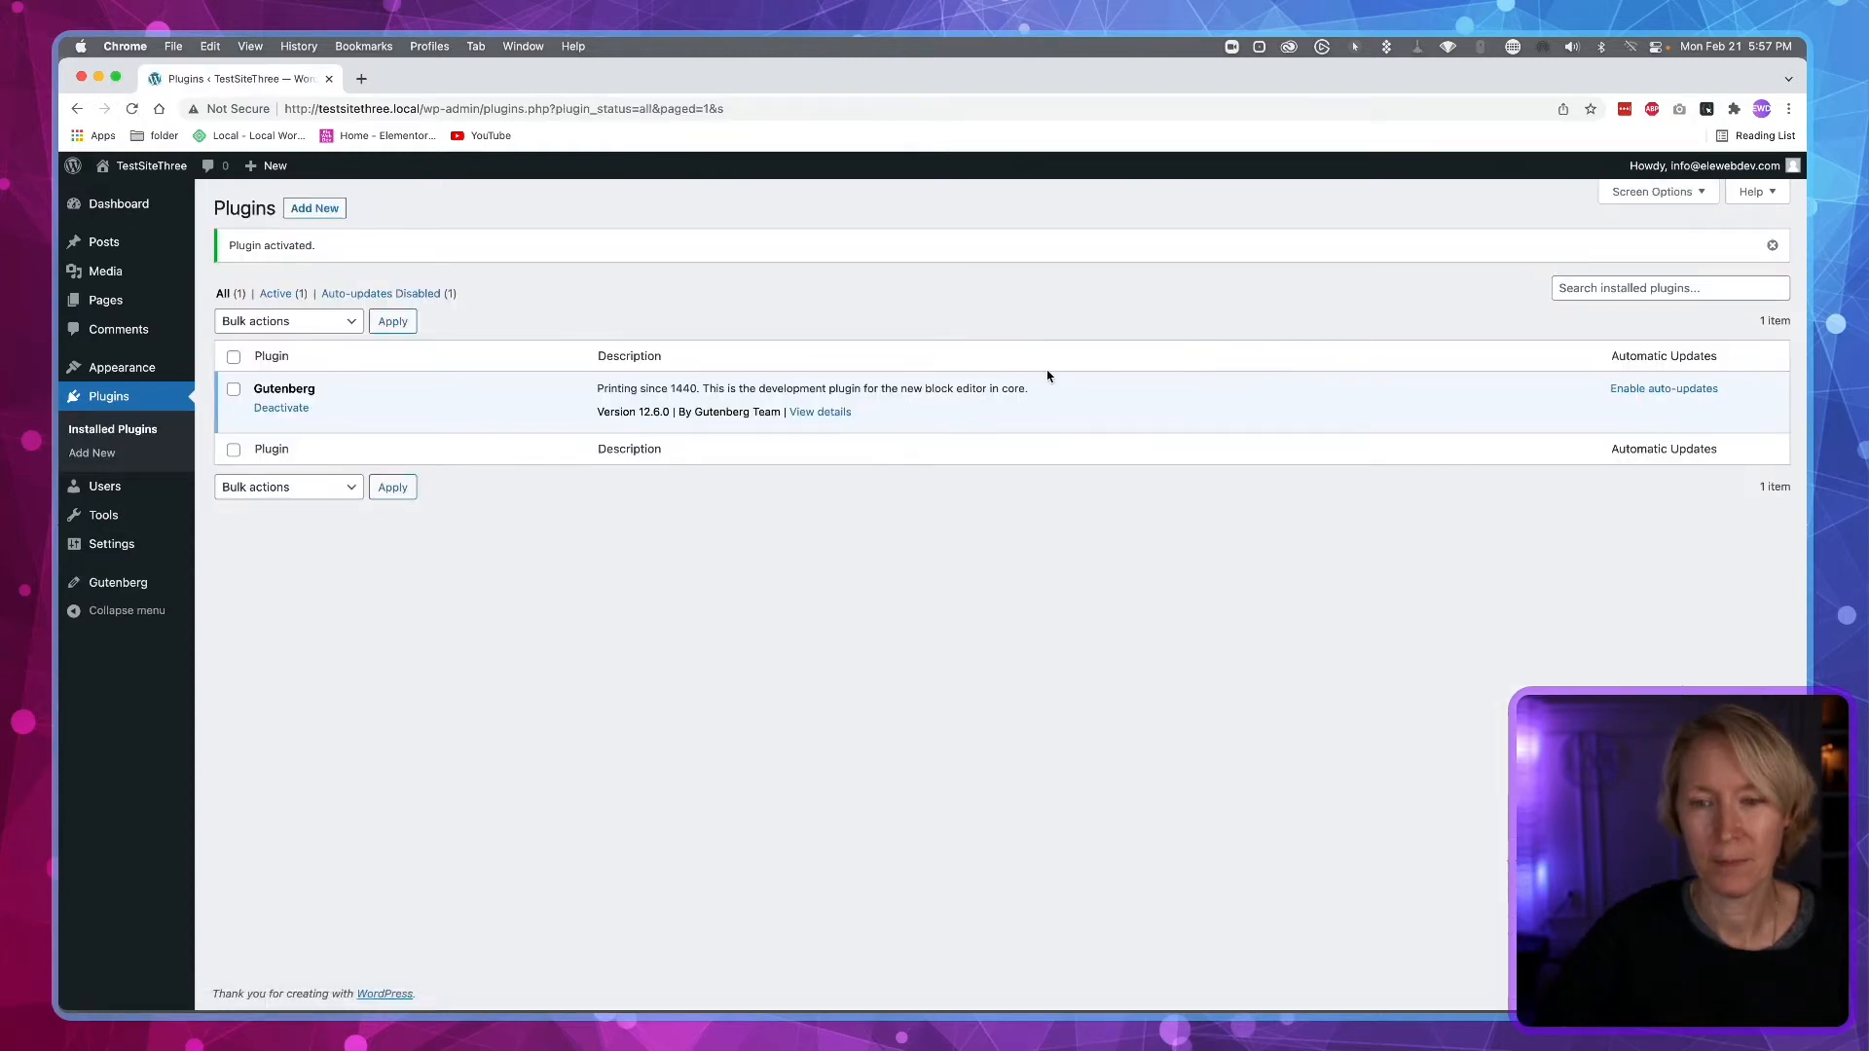
mouse_move(304, 431)
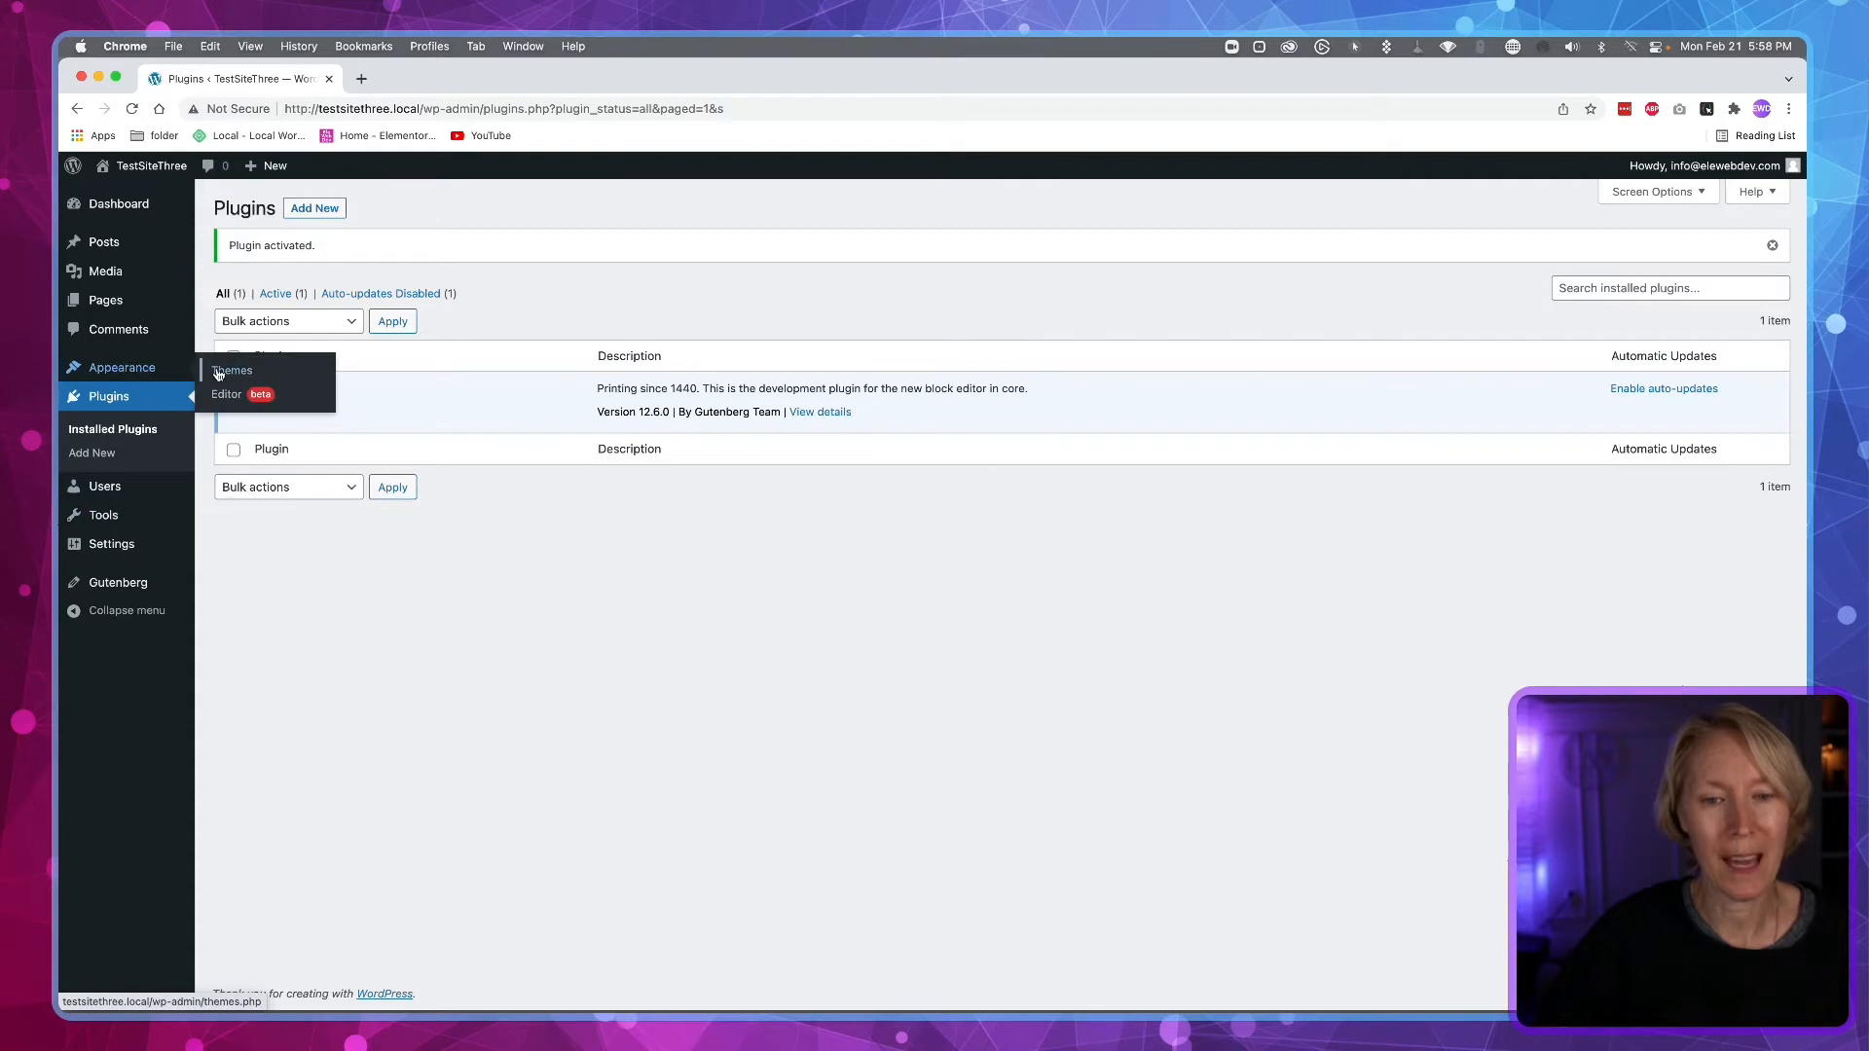
mouse_move(232, 376)
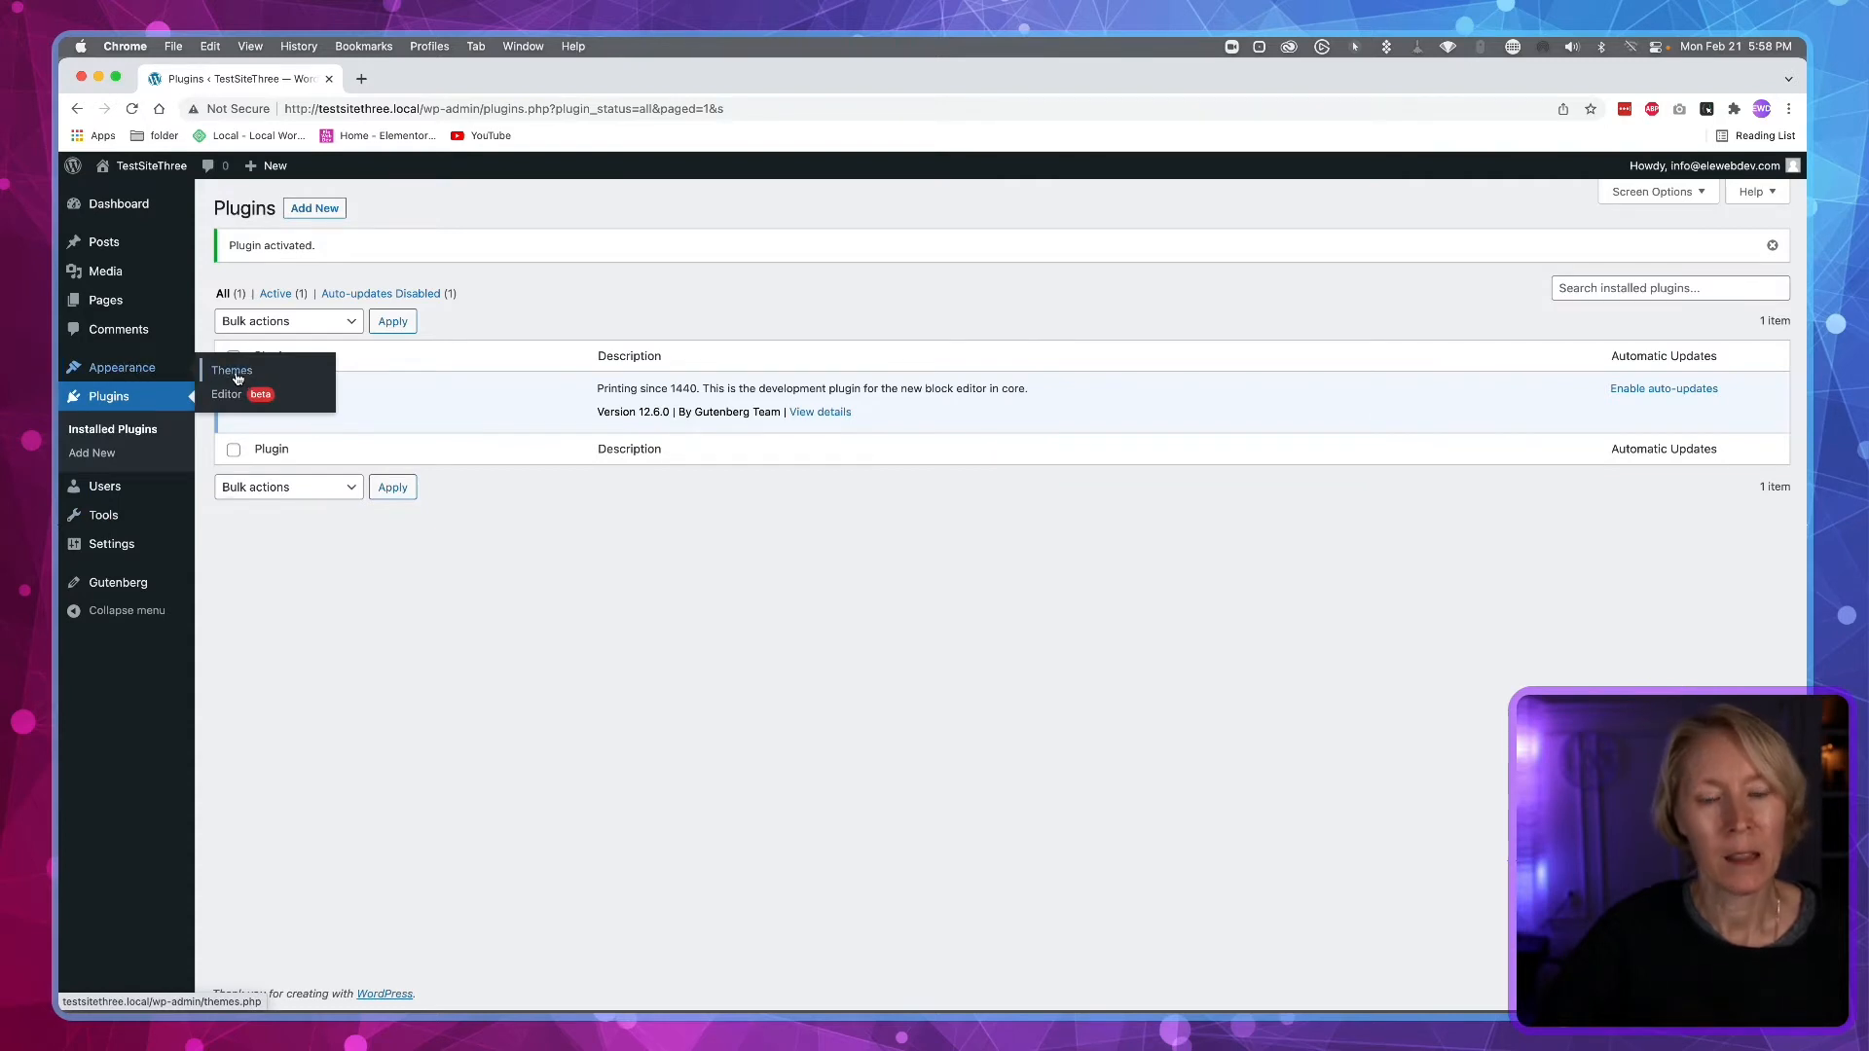
mouse_move(227, 395)
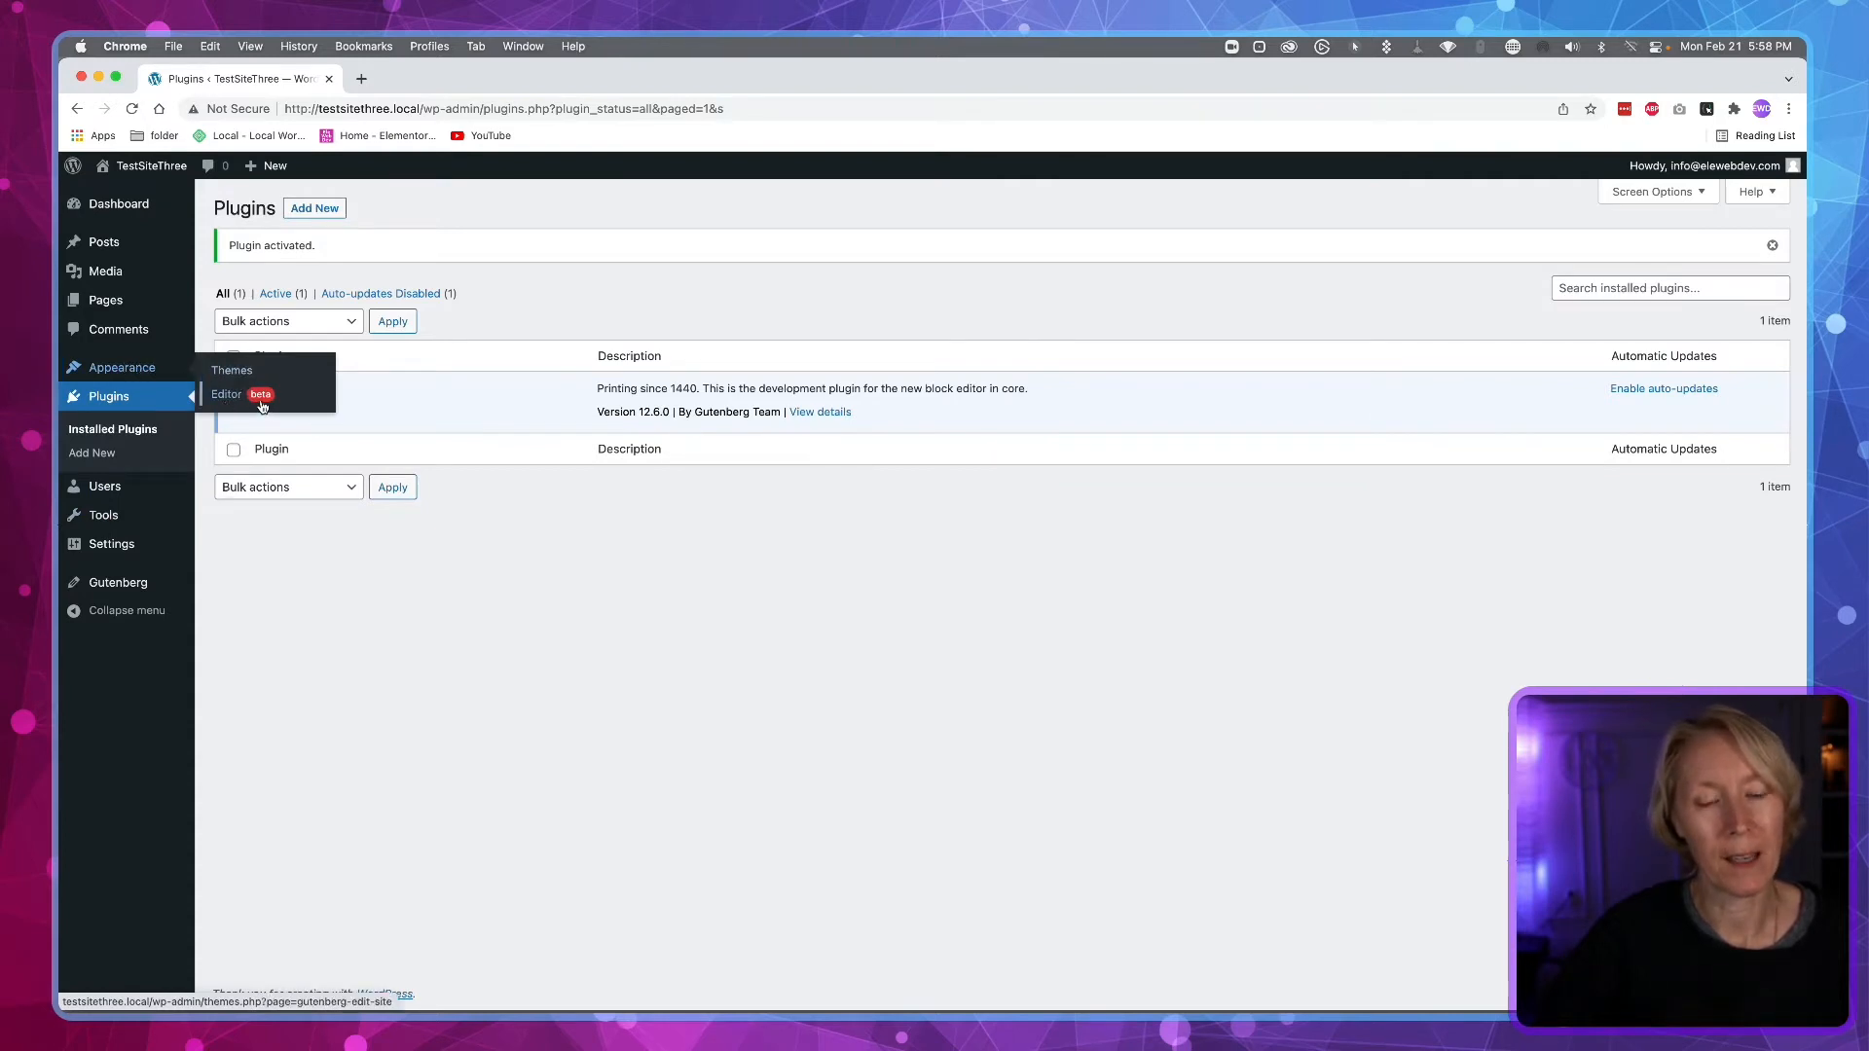
Step: Go to Appearance > Themes to view the three installed themes
left_click(232, 369)
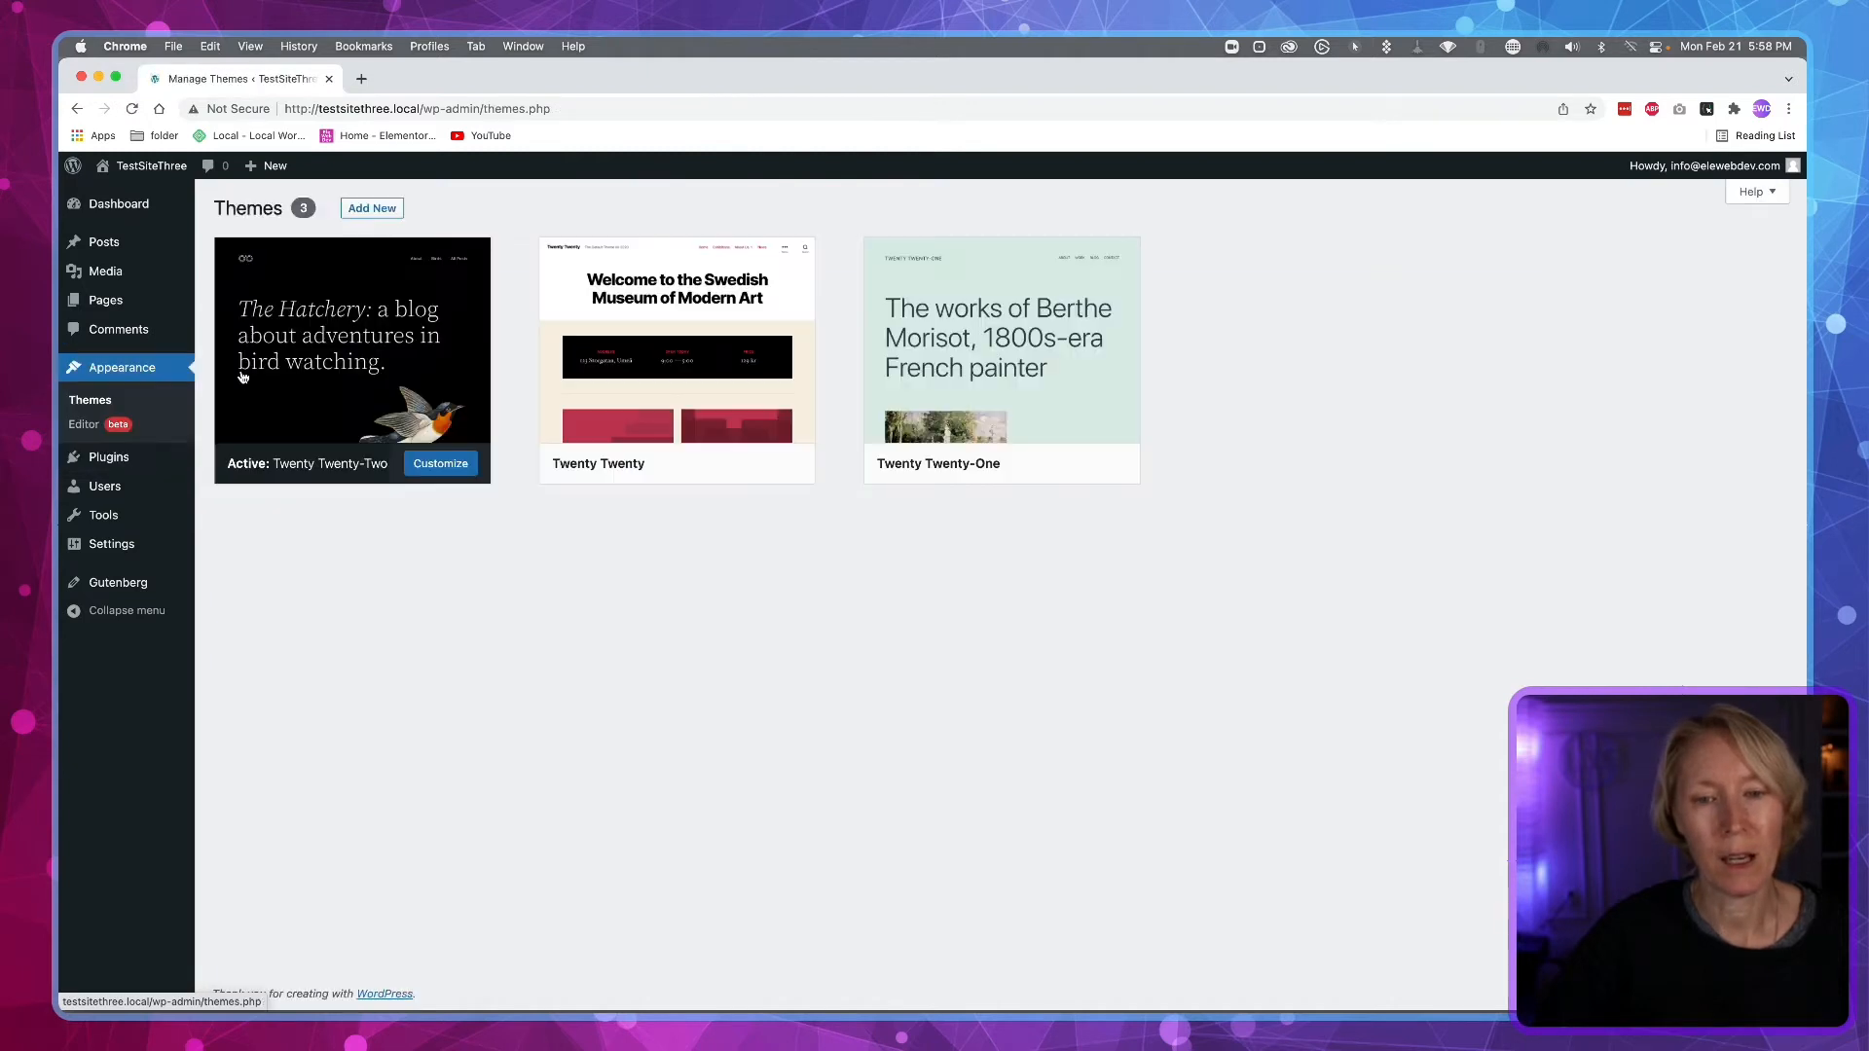
left_click(370, 207)
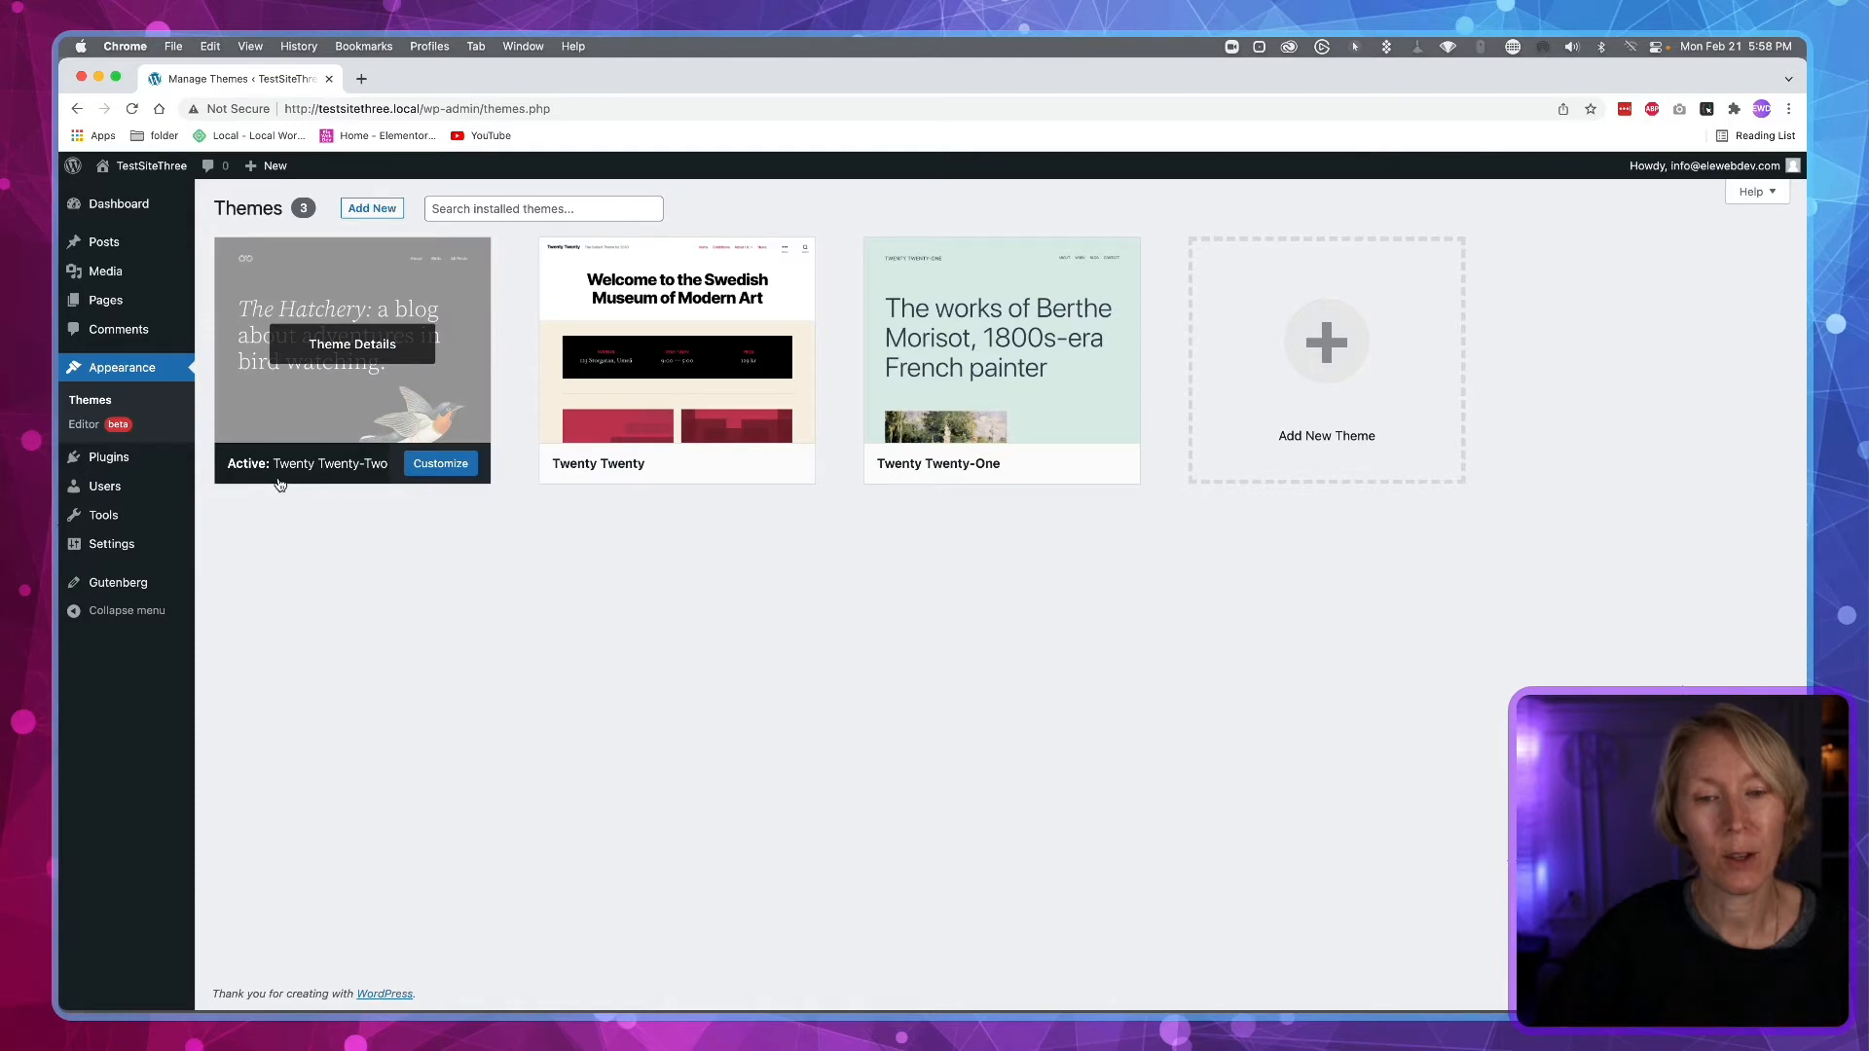
mouse_move(377, 490)
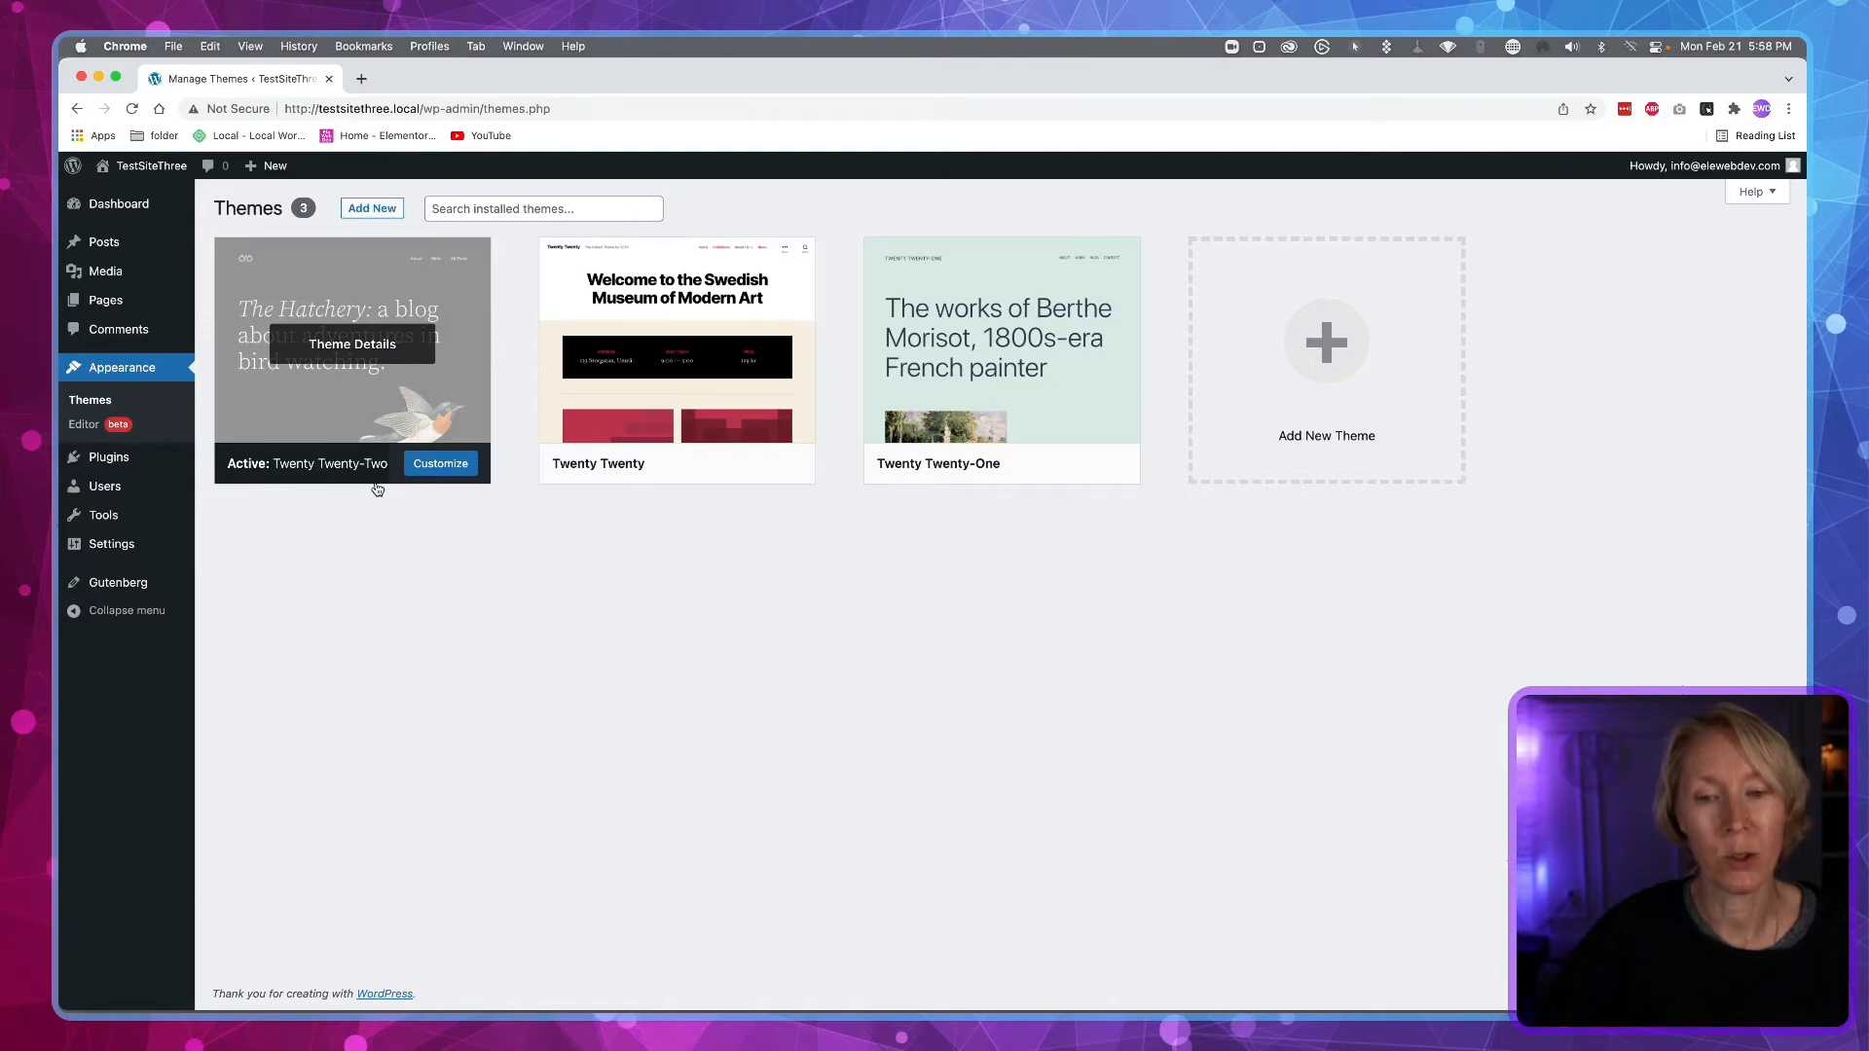
mouse_move(322, 537)
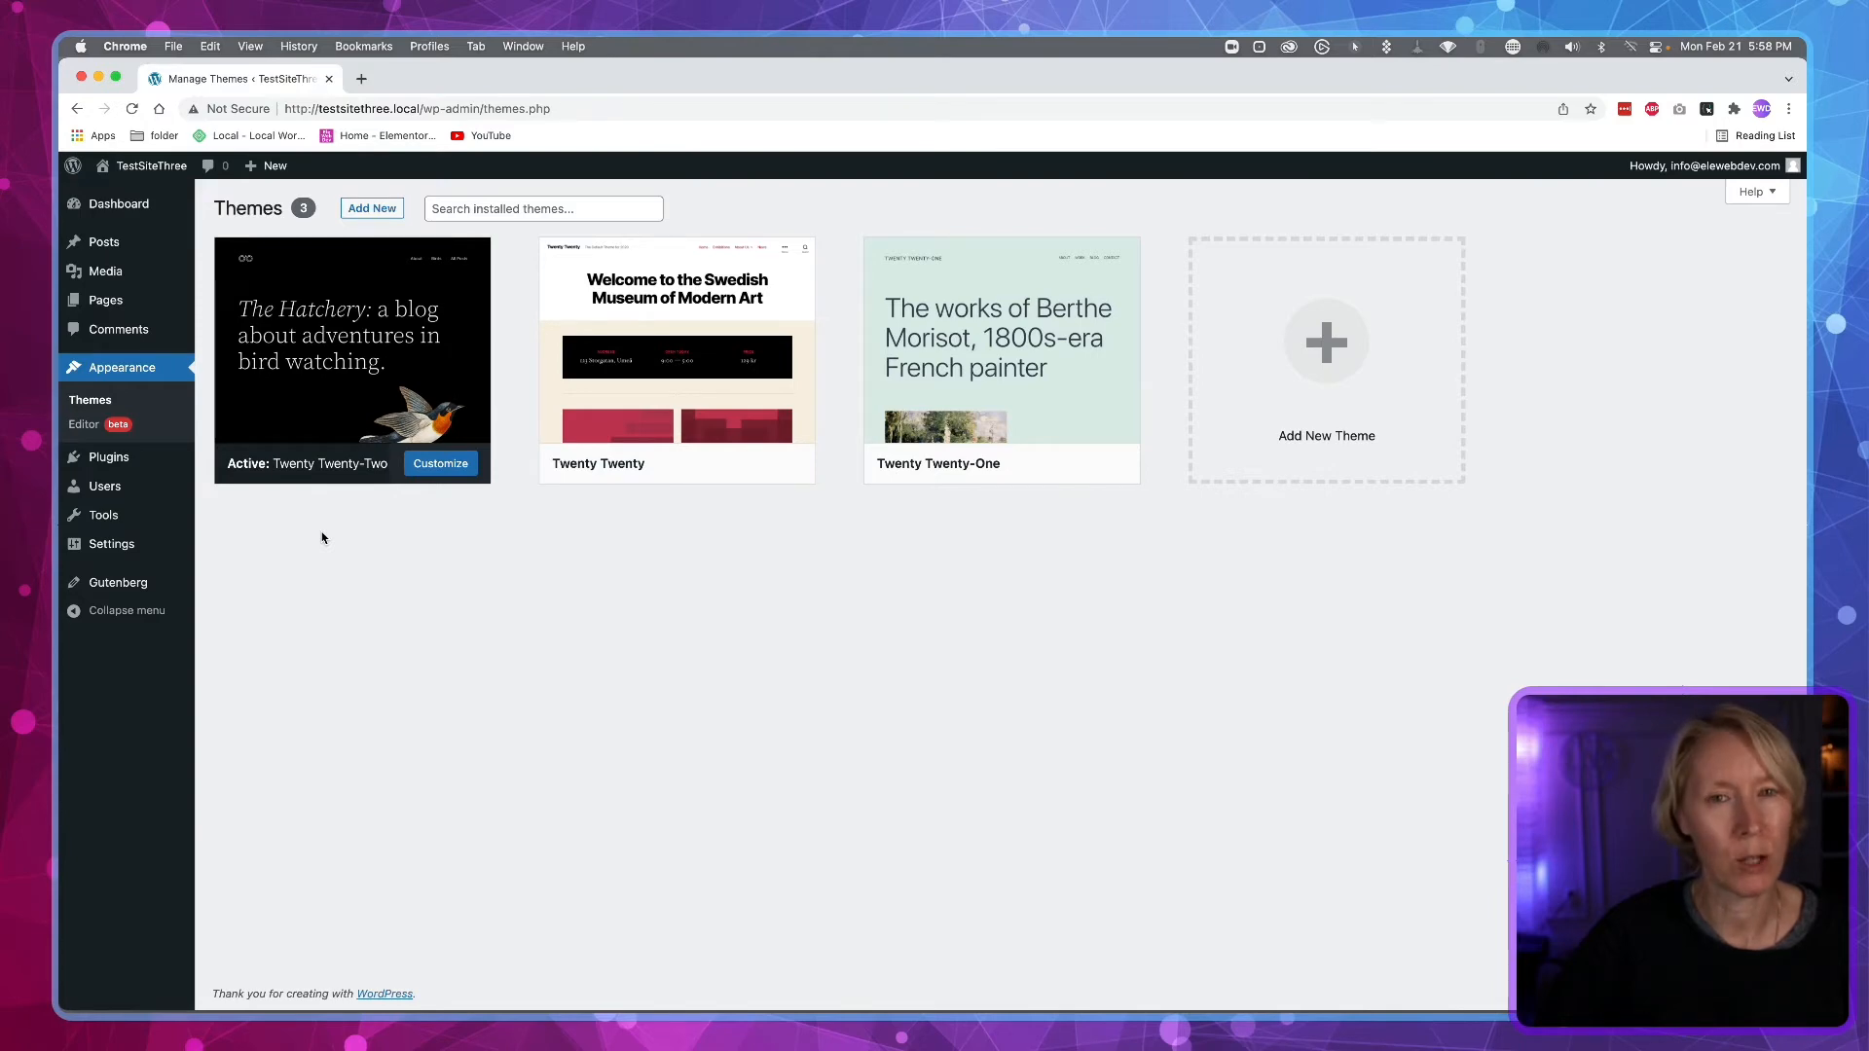
mouse_move(322, 519)
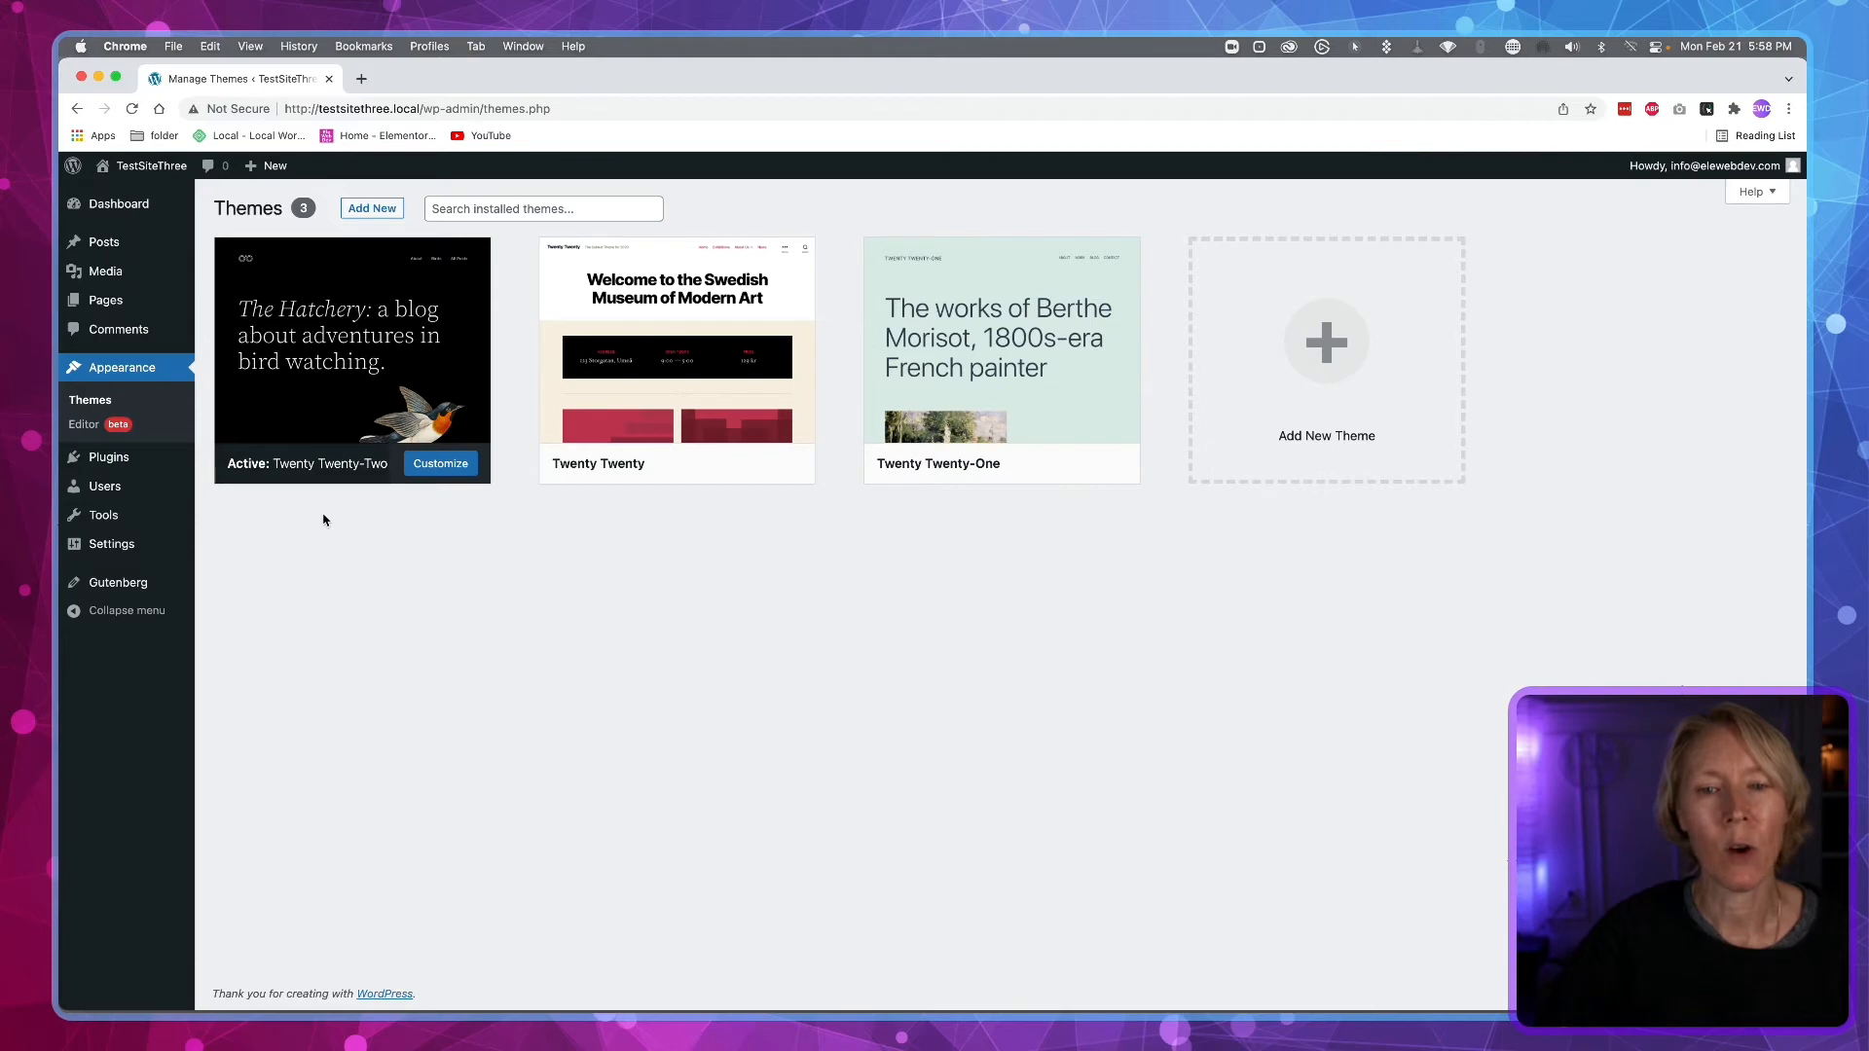